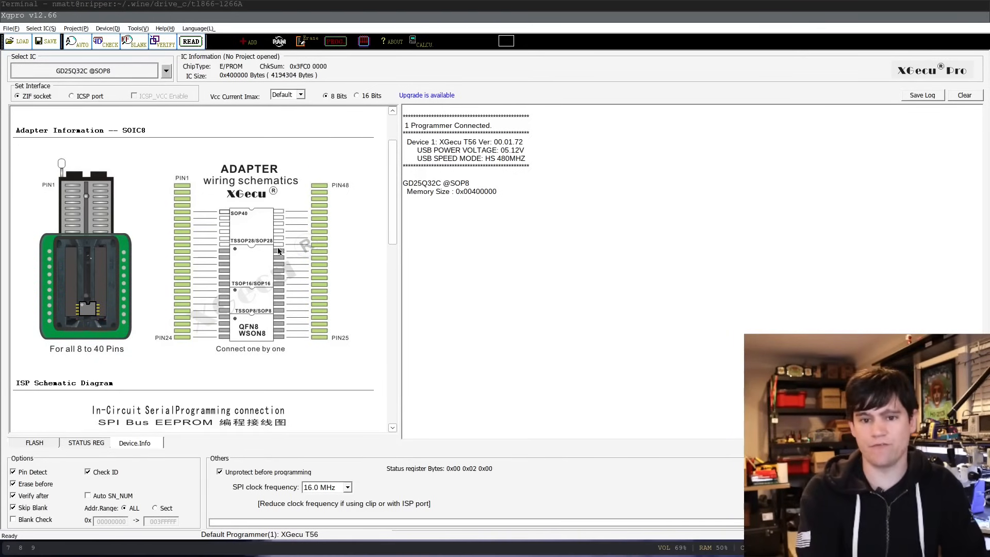
pyautogui.moveTo(126, 229)
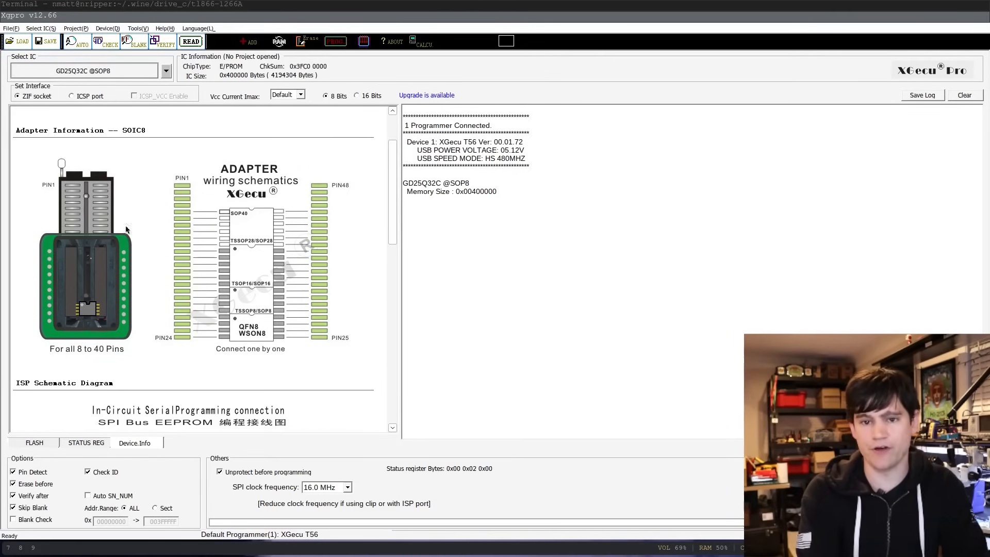
pyautogui.moveTo(309, 393)
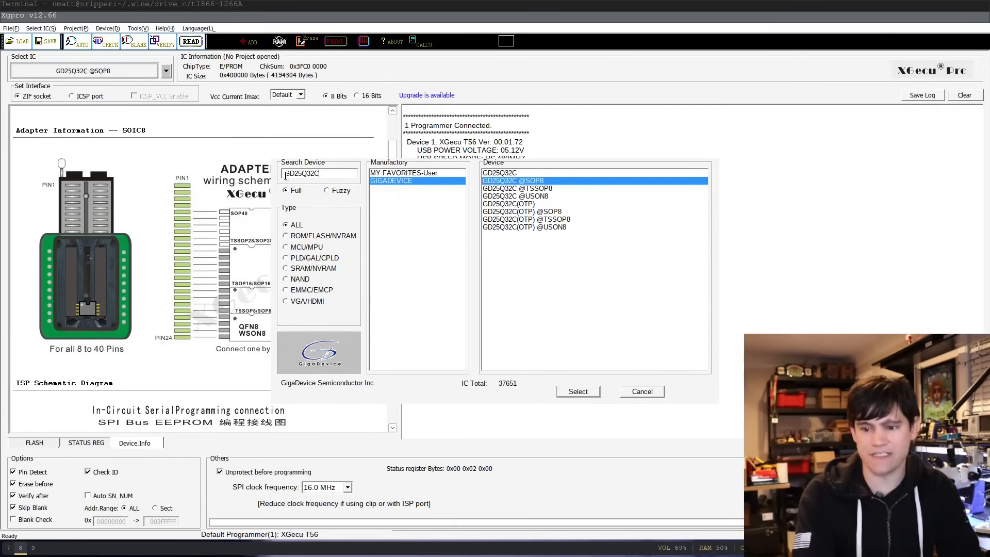
pyautogui.rightClick(303, 174)
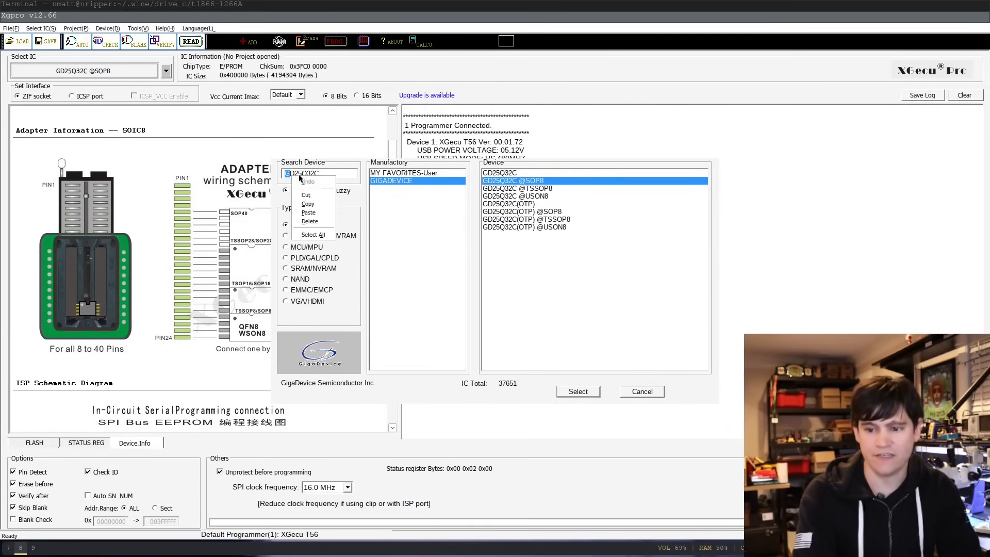
pyautogui.click(319, 174)
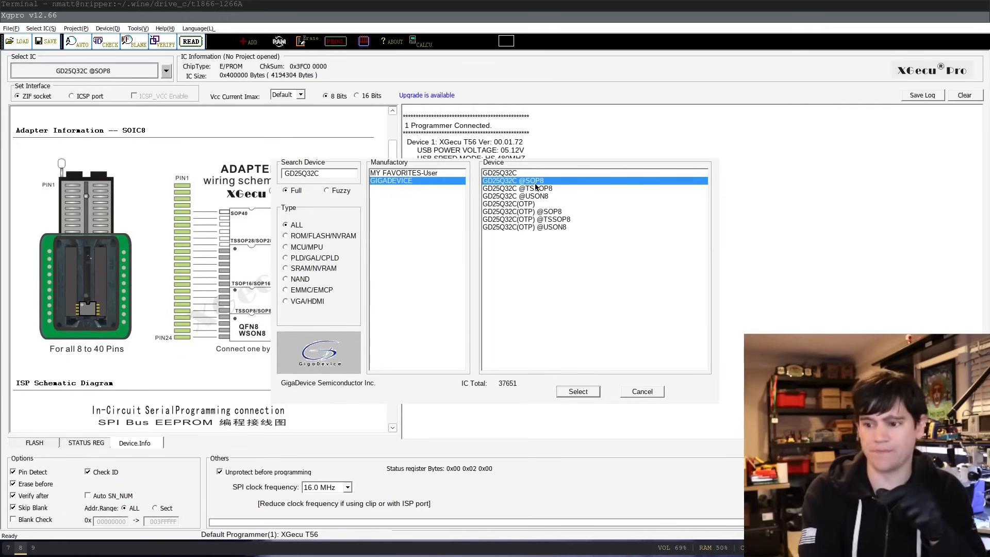
pyautogui.click(517, 188)
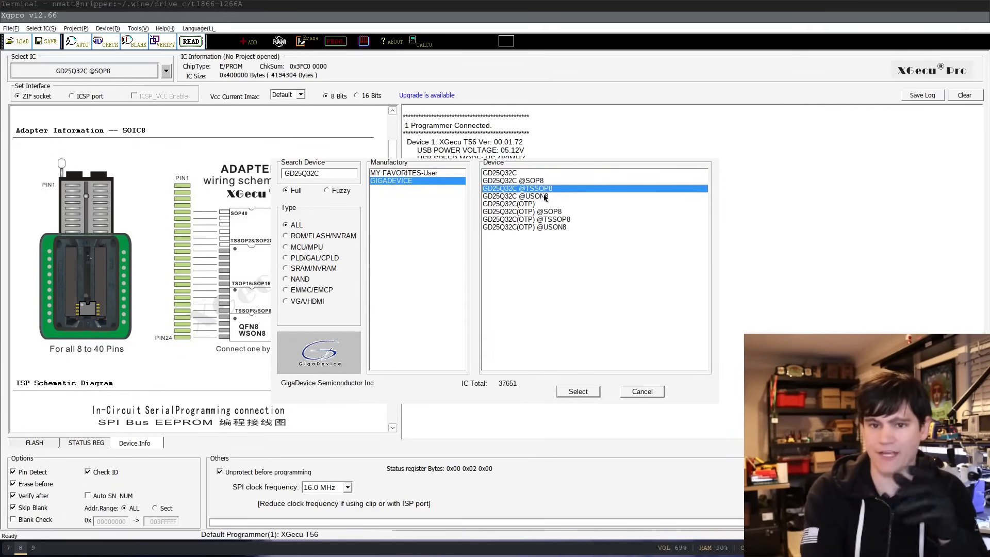
pyautogui.click(514, 196)
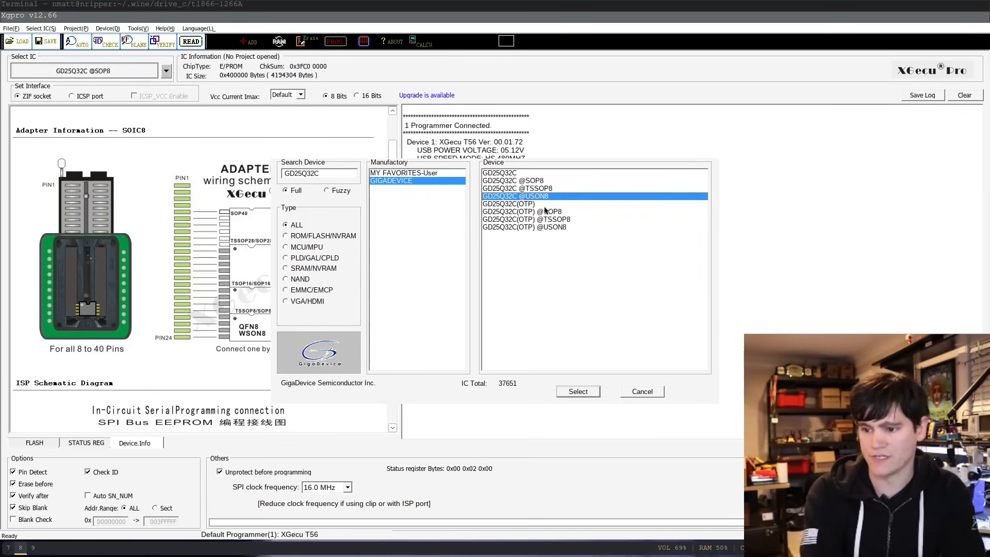
pyautogui.click(512, 181)
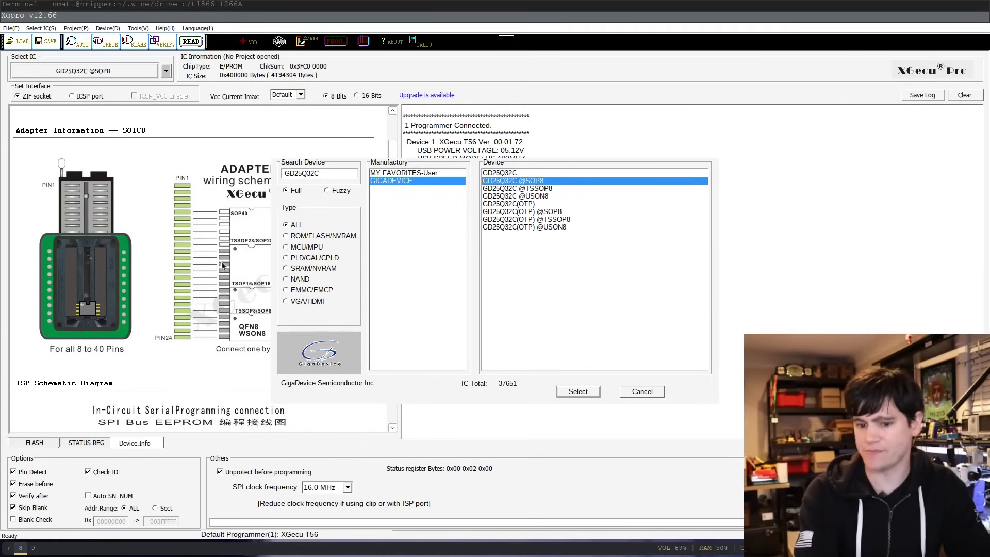
pyautogui.click(576, 390)
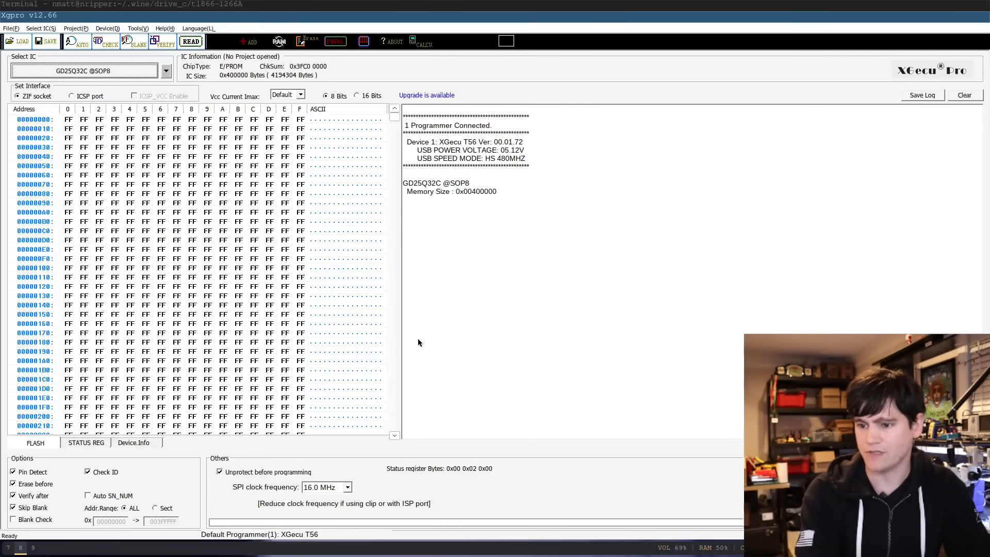
pyautogui.click(134, 442)
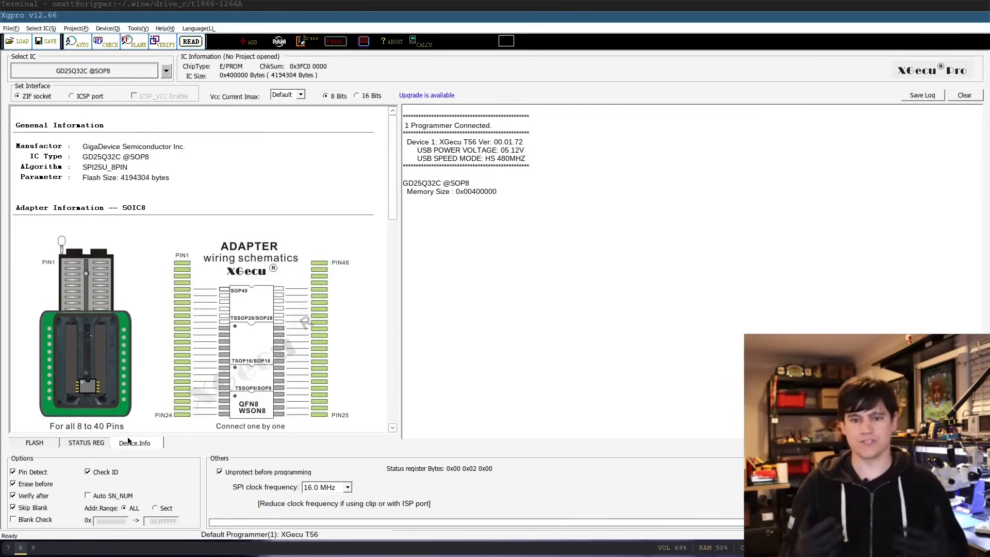
pyautogui.scroll(-3)
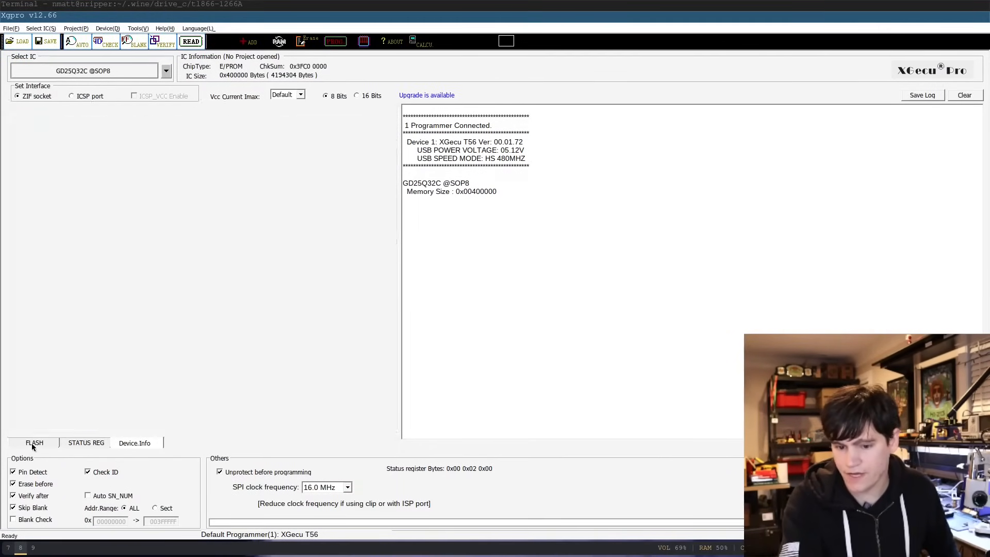
# - Switch to the FLASH tab to view the buffer, all bytes reading FF
pyautogui.click(34, 442)
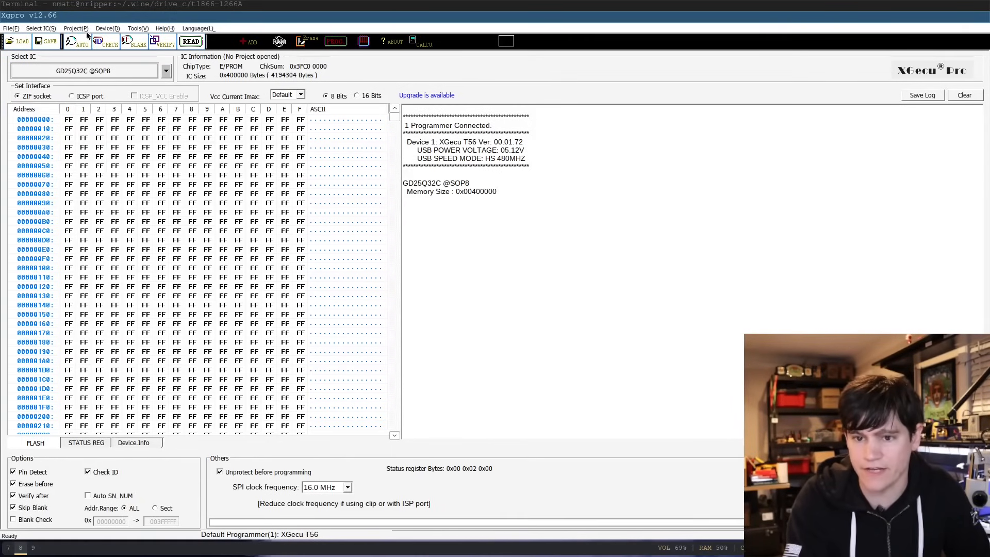
# - Read the GD25Q32C into the buffer, giving checksum 0x2A5D AA10
pyautogui.click(107, 28)
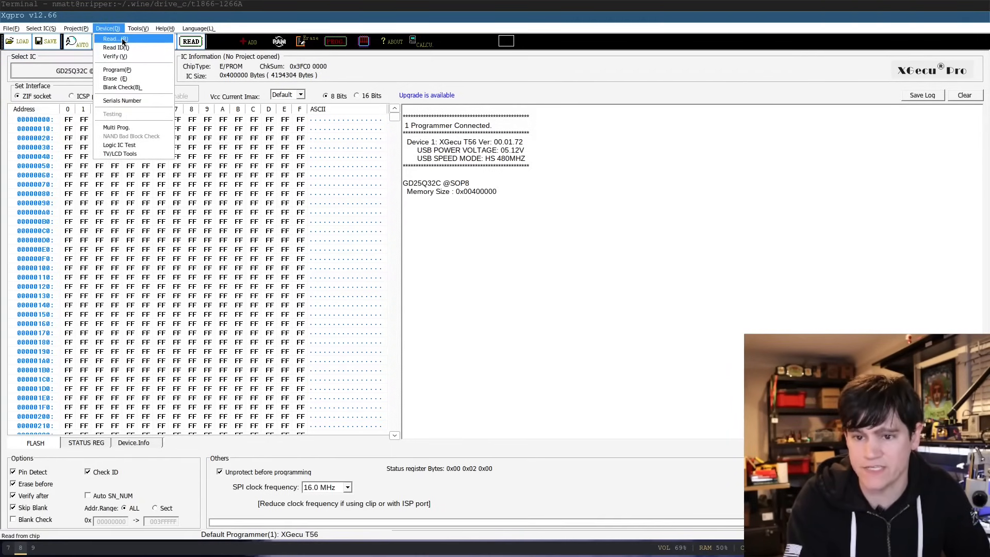
pyautogui.click(111, 39)
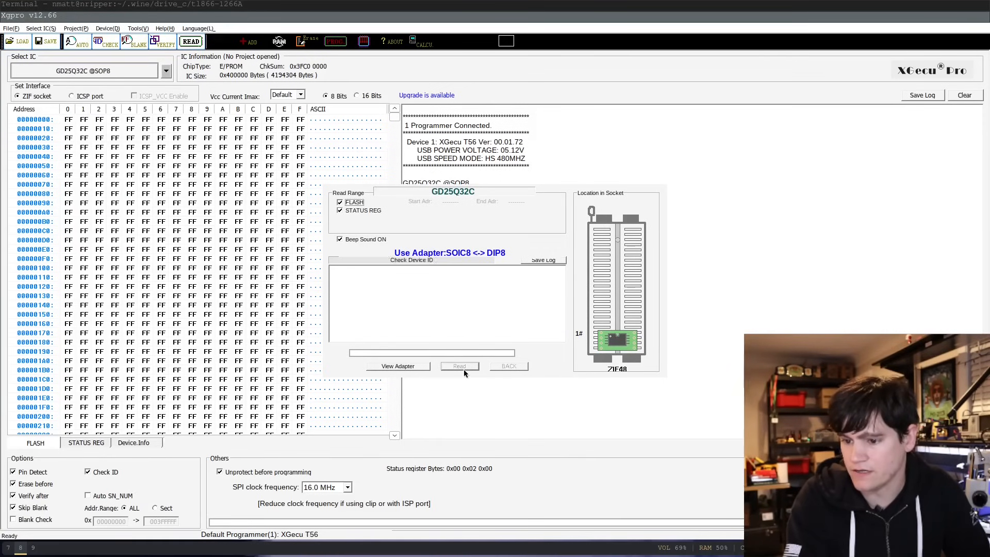
pyautogui.click(459, 366)
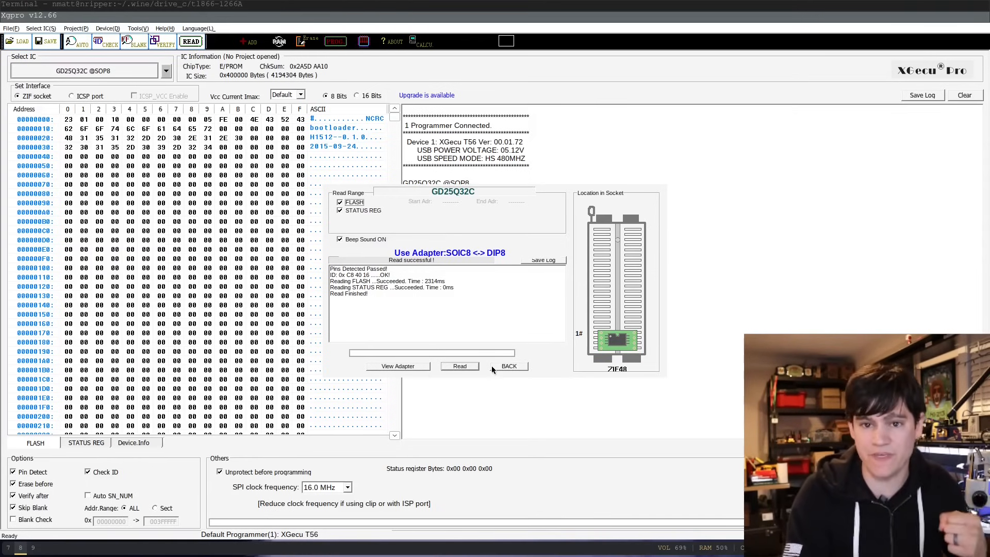
pyautogui.click(509, 366)
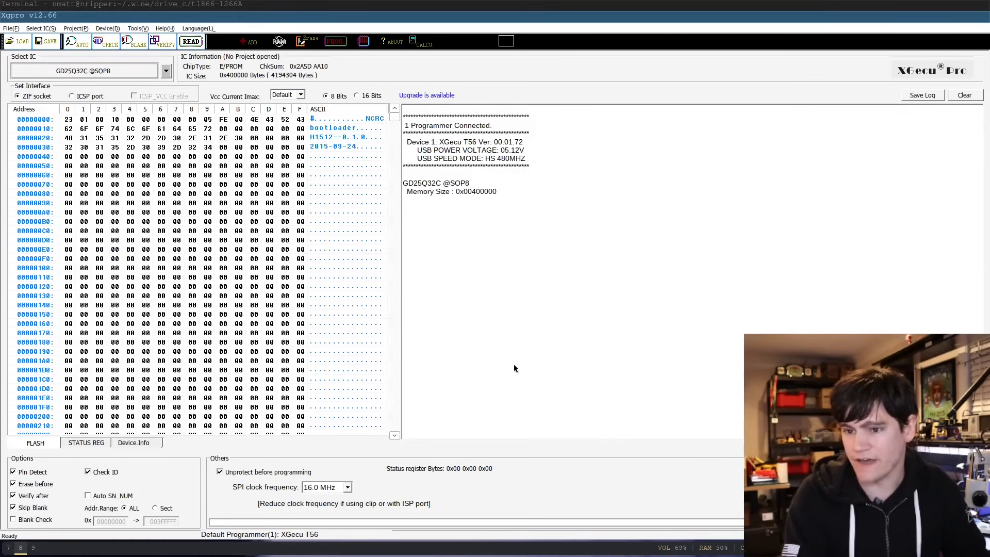
pyautogui.moveTo(256, 272)
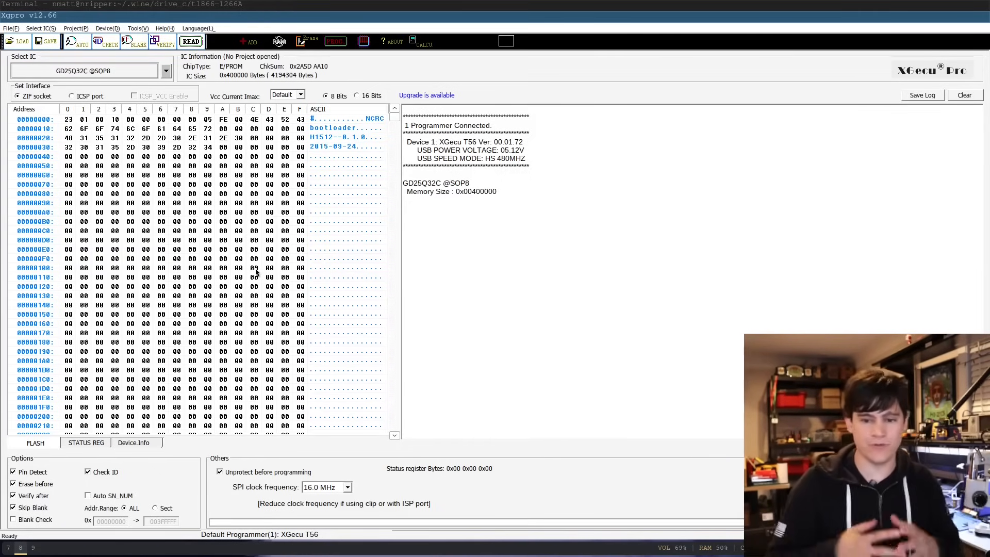
pyautogui.moveTo(379, 126)
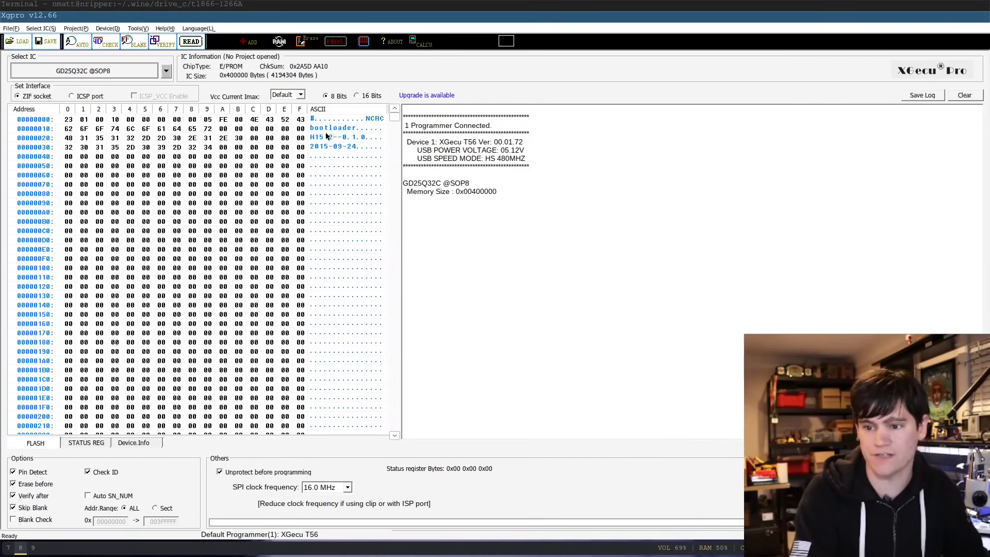
# - Scroll through the hex buffer to inspect the read bootloader data
pyautogui.scroll(-3)
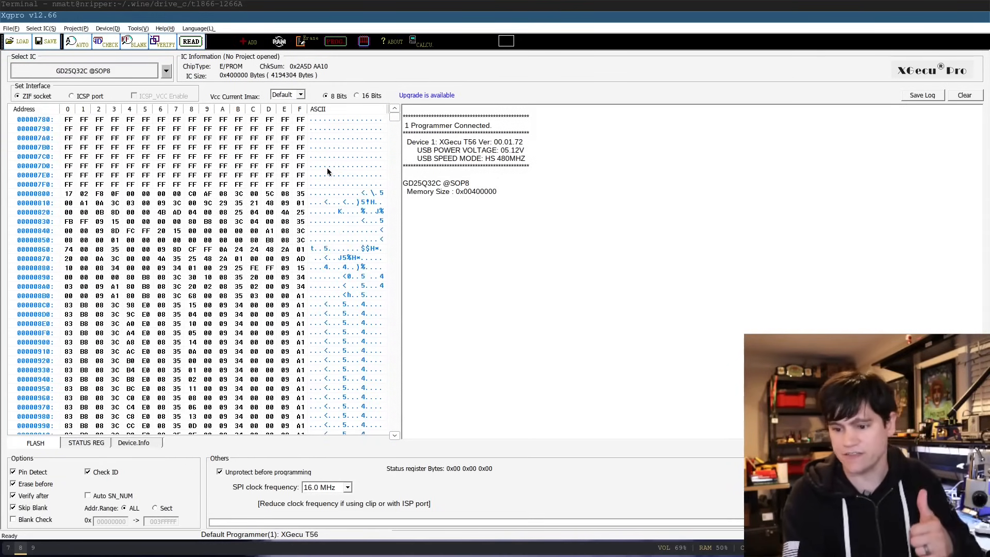
pyautogui.scroll(-3)
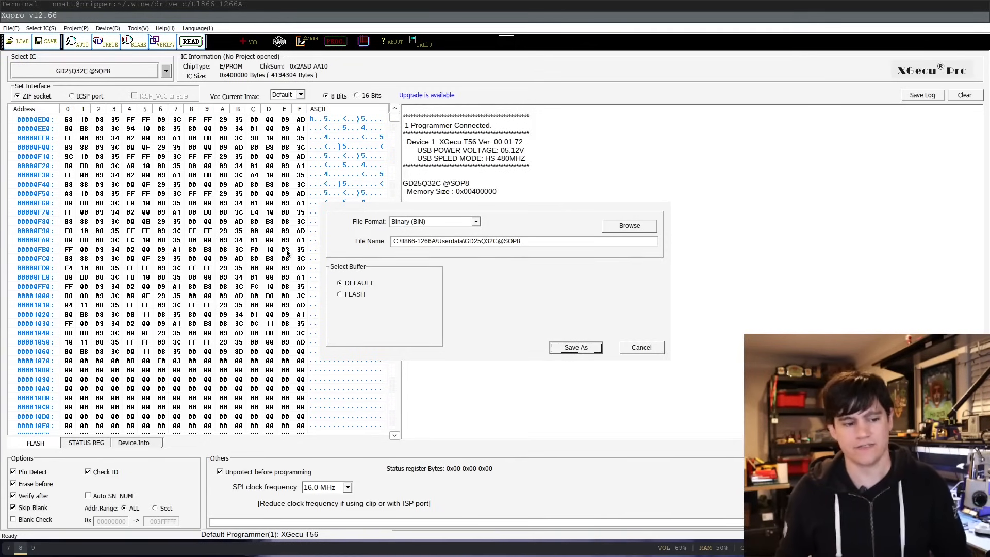
# - Save the dump as Z:\home\nmatt\work\research\mrplus\fw.bin
pyautogui.click(523, 241)
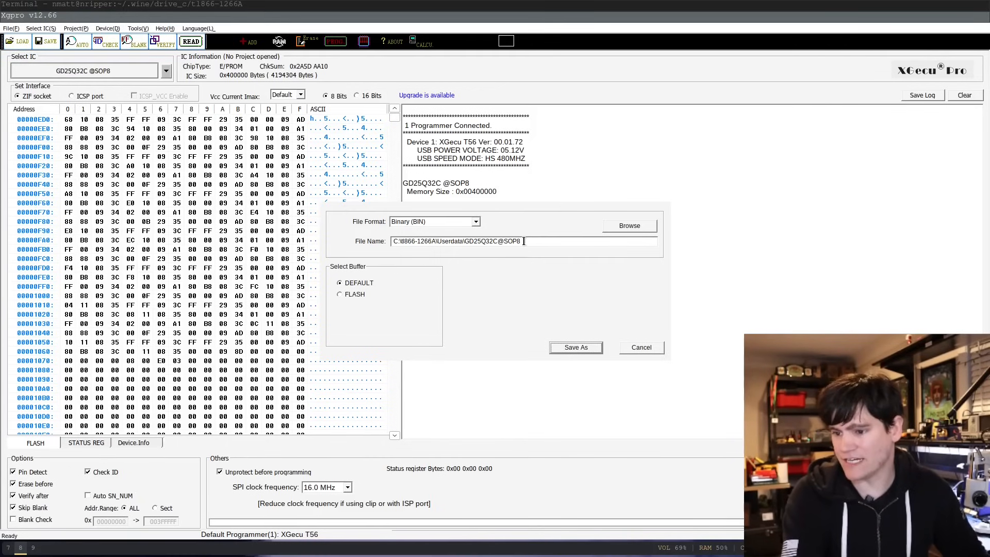
pyautogui.tripleClick(461, 241)
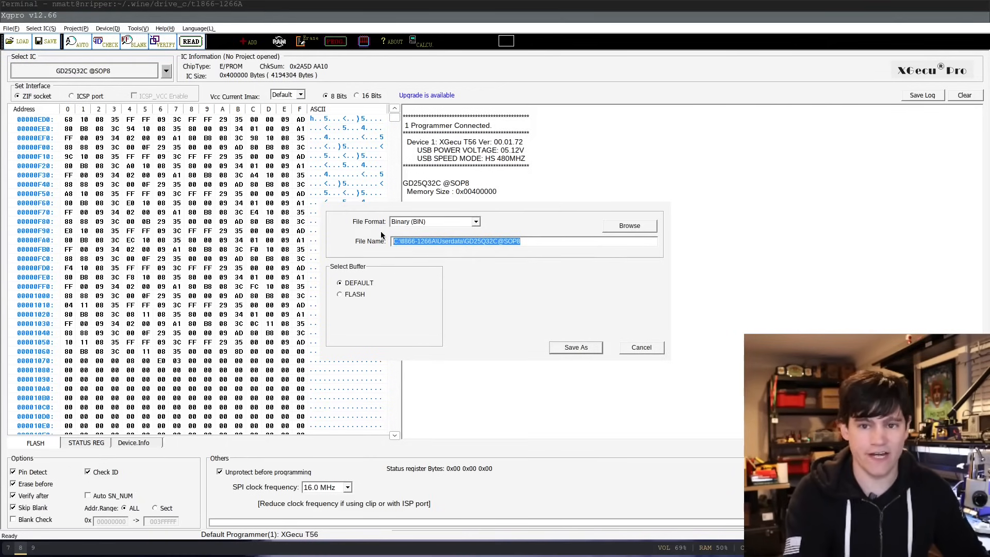
pyautogui.write('Z:\\home\\nmatt\\work\\research\\mrplus\\fw.bin')
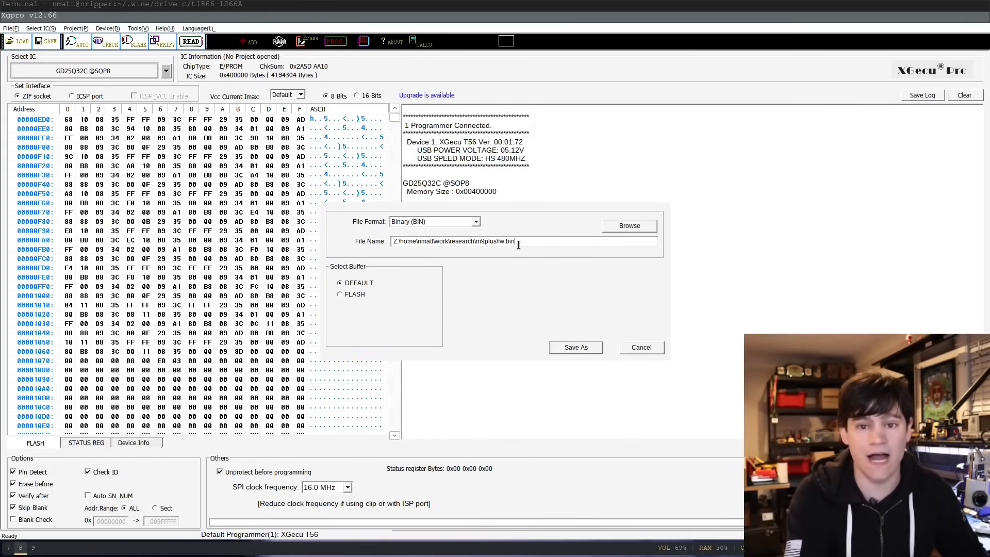
pyautogui.click(574, 347)
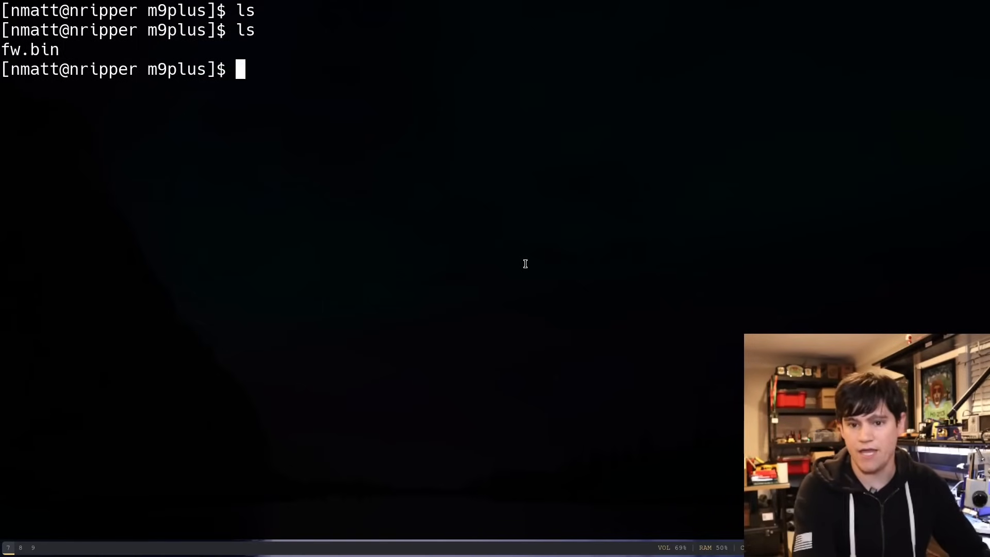
# - Run ls -lh and file fw.bin, showing 4.0M of generic data
pyautogui.write('ls -lh')
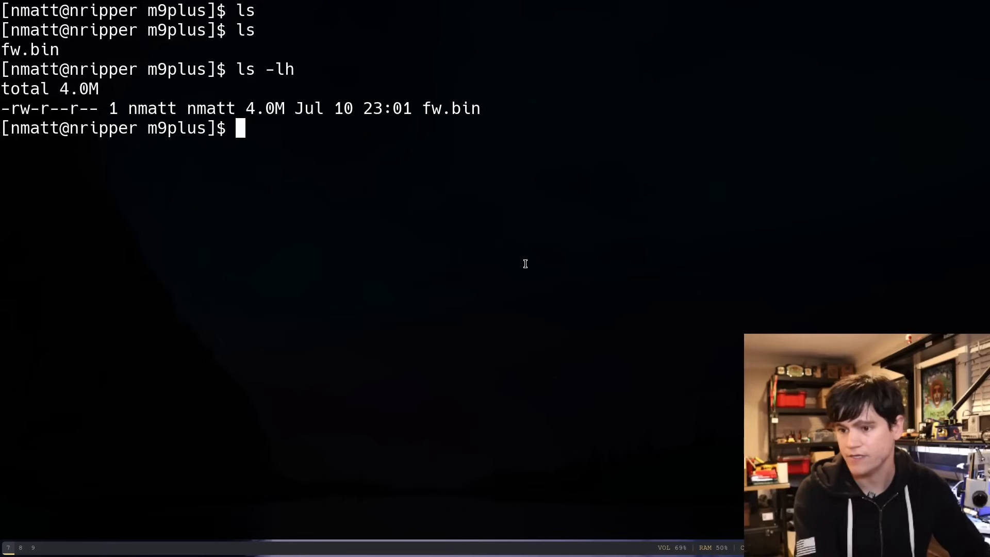
pyautogui.write('file fw.')
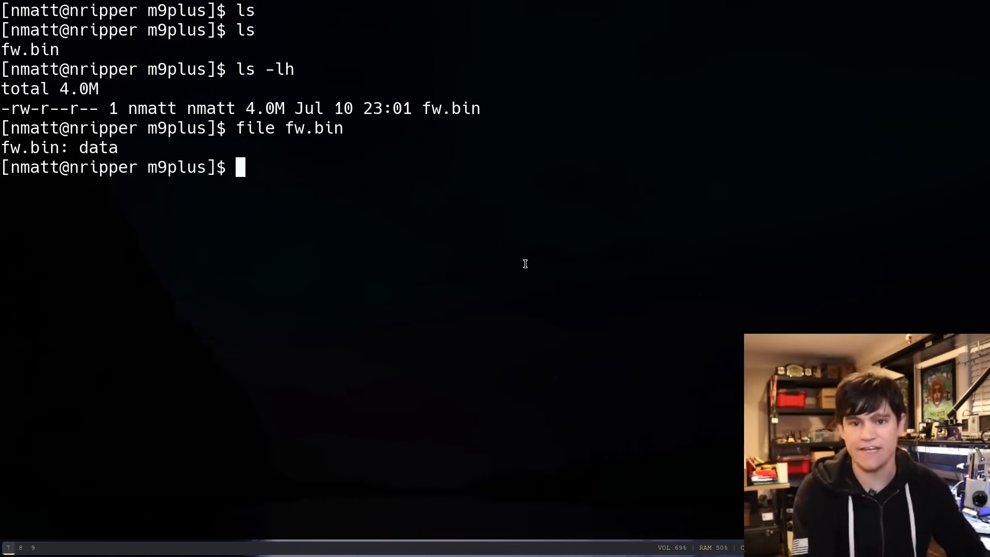
pyautogui.write('bin')
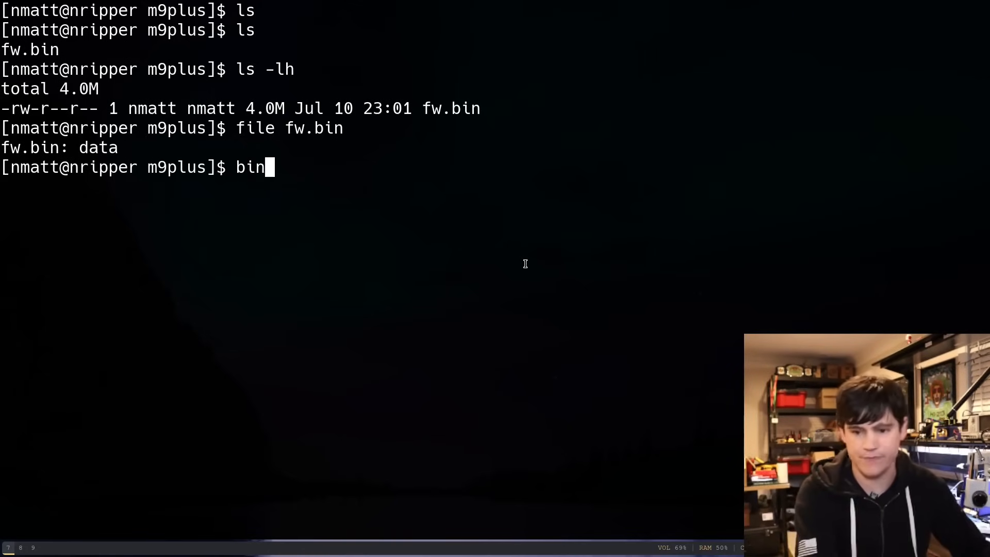
# - Run binwalk fw.bin and browse its JBOOT STAG headers and LZMA blocks
pyautogui.write('walk fw.bin')
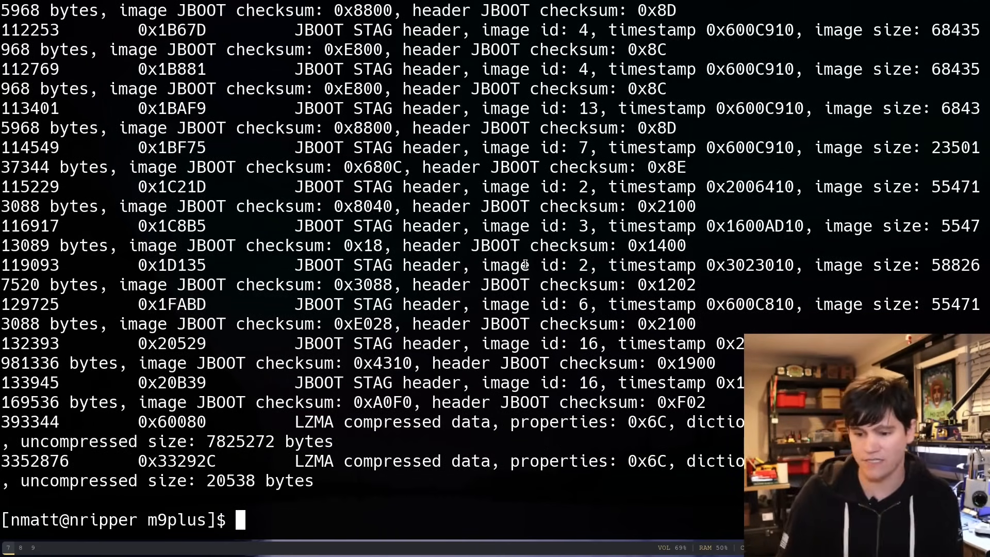
pyautogui.write('binwalk fw.bin')
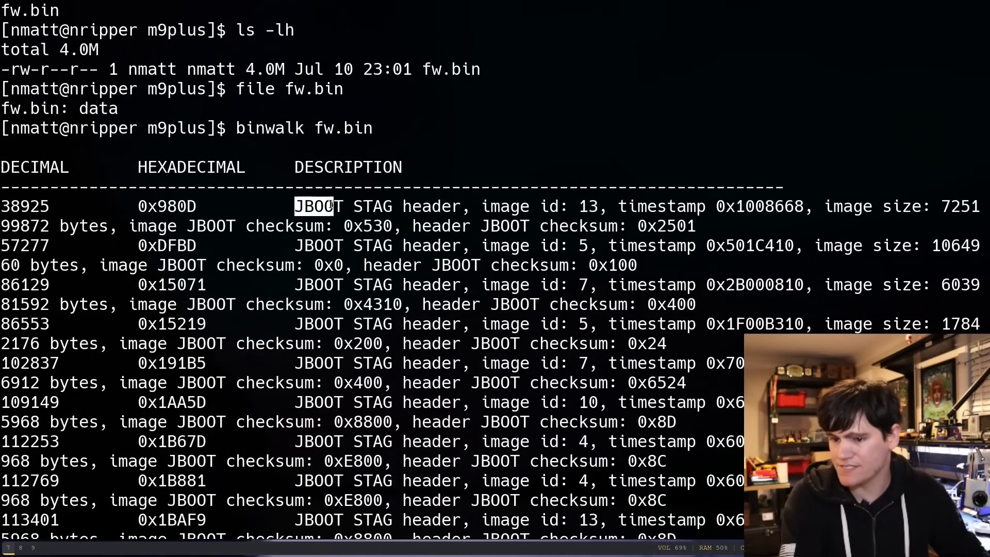
pyautogui.moveTo(329, 205); pyautogui.dragTo(459, 206)
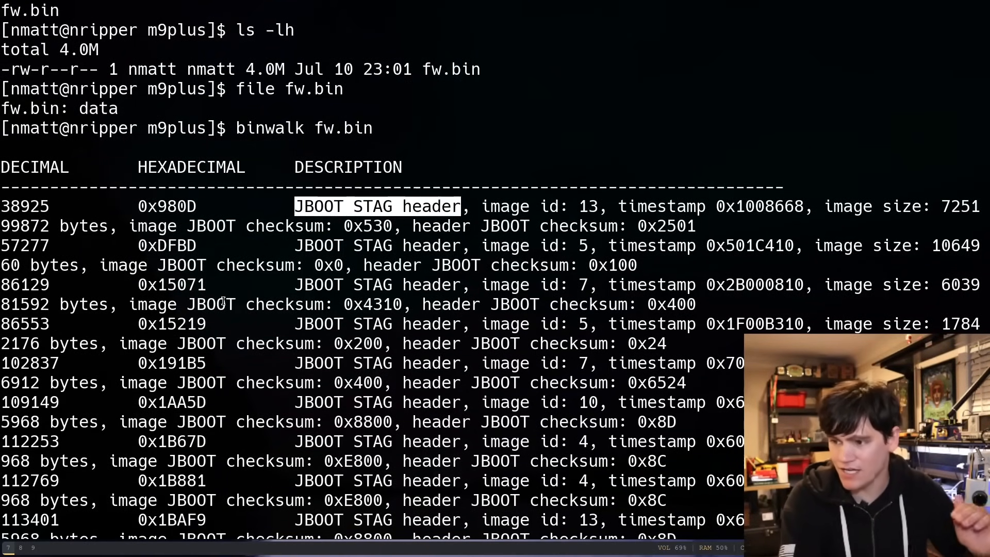
pyautogui.scroll(-3)
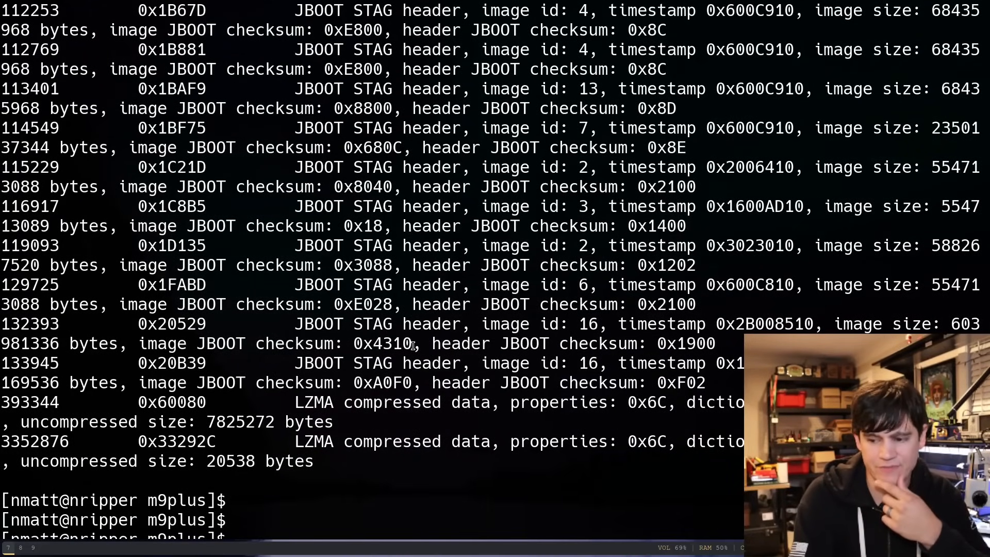
pyautogui.moveTo(421, 348)
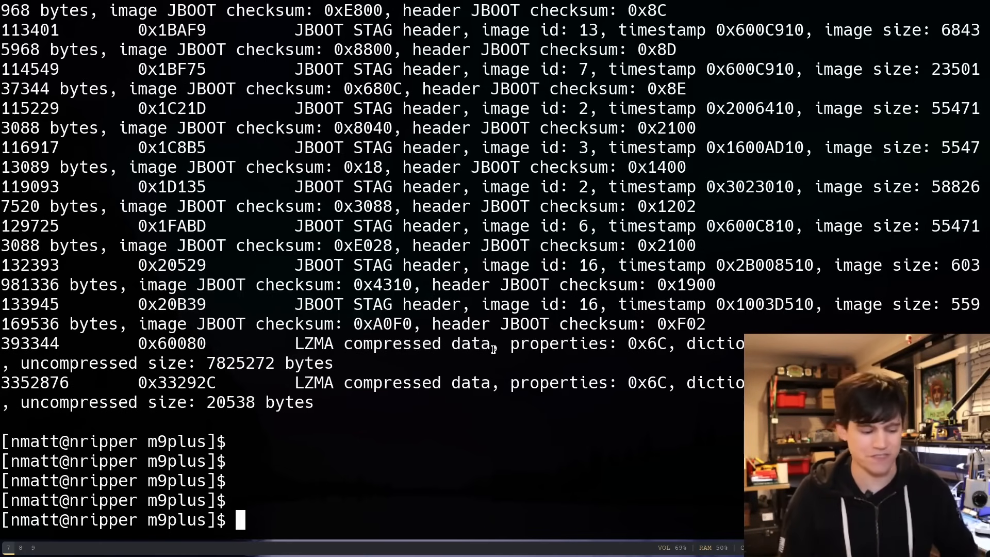
# - Run strings fw.bin and highlight the 00:63:11:00:1a:b0 address in the output
pyautogui.write('string')
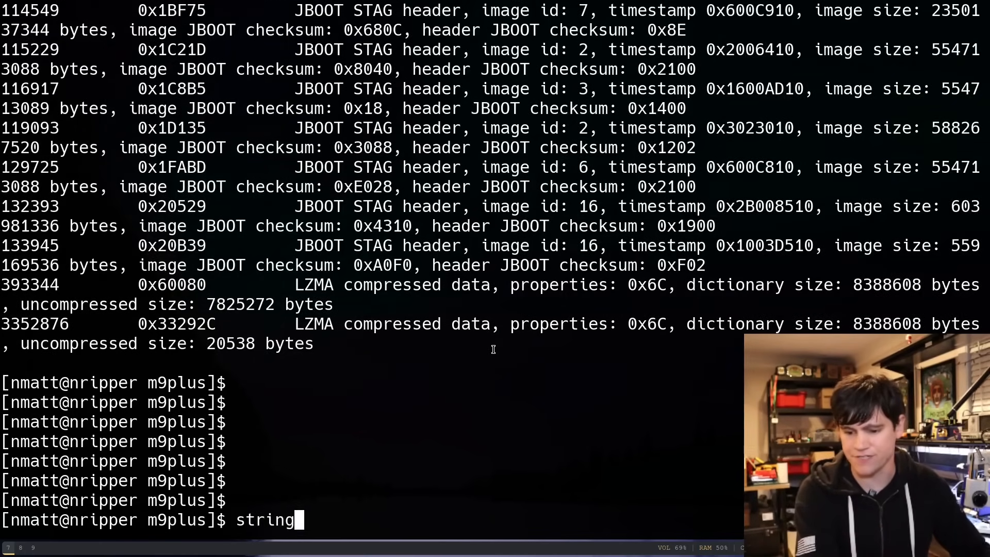
pyautogui.write('s fw.bin')
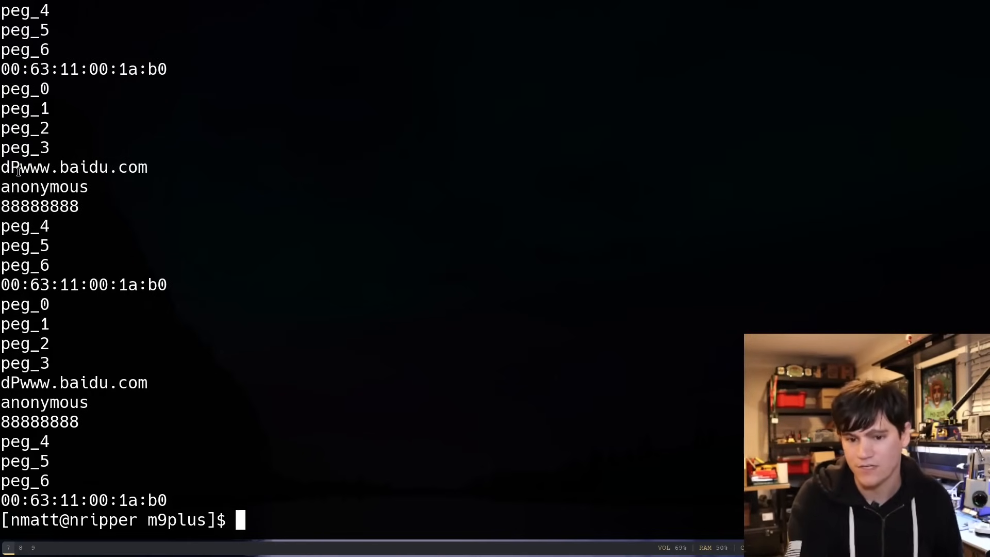
pyautogui.doubleClick(82, 167)
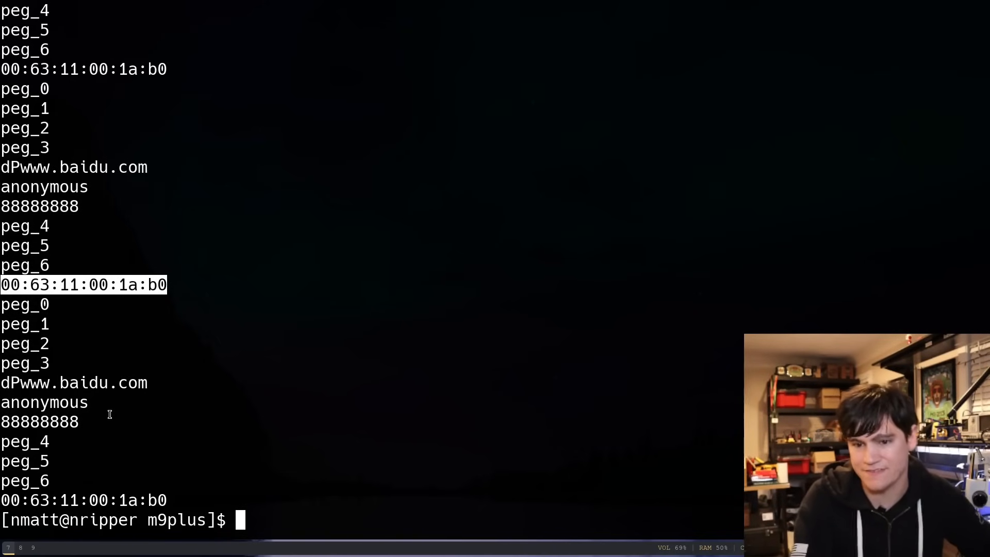
pyautogui.scroll(-3)
pyautogui.write('strings fw.bin')
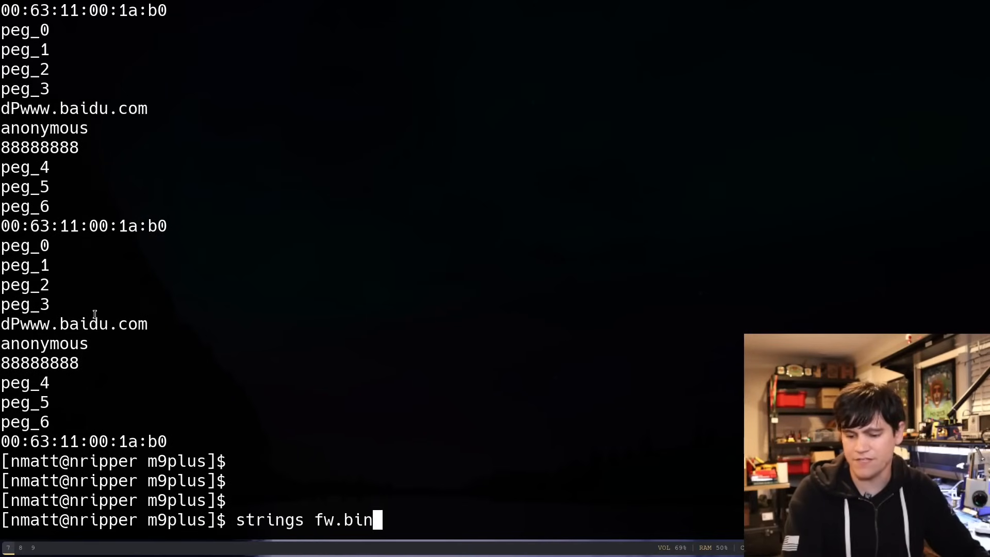
# - List strings of at least ten characters and highlight the NCRCHDCPKey entry
pyautogui.write('-n10')
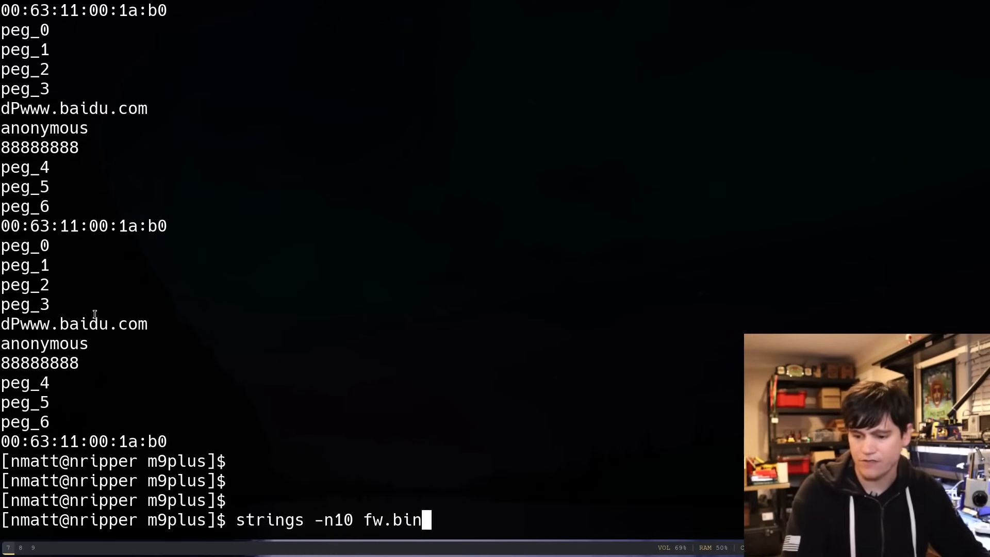
pyautogui.press('Return')
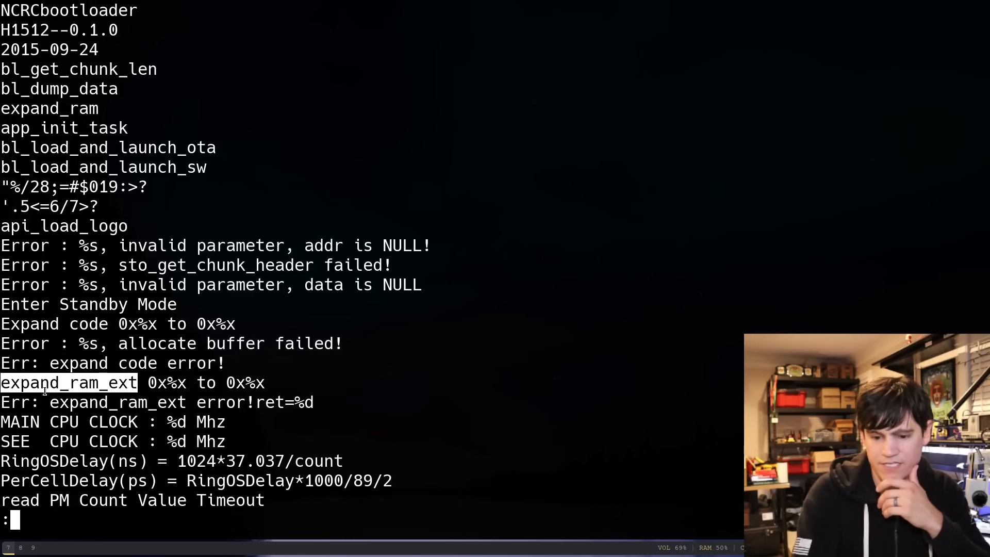
pyautogui.scroll(-3)
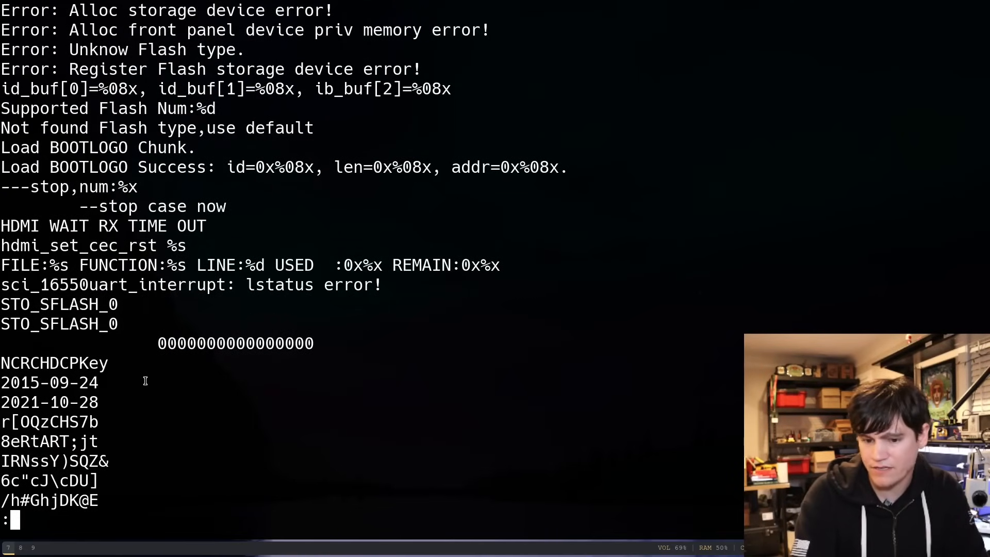
pyautogui.moveTo(119, 405)
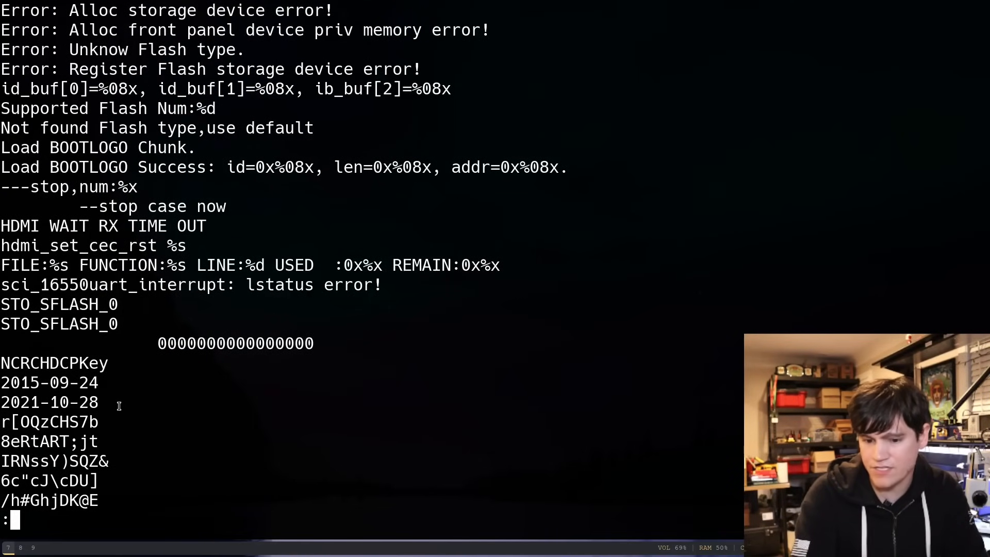
pyautogui.moveTo(147, 379)
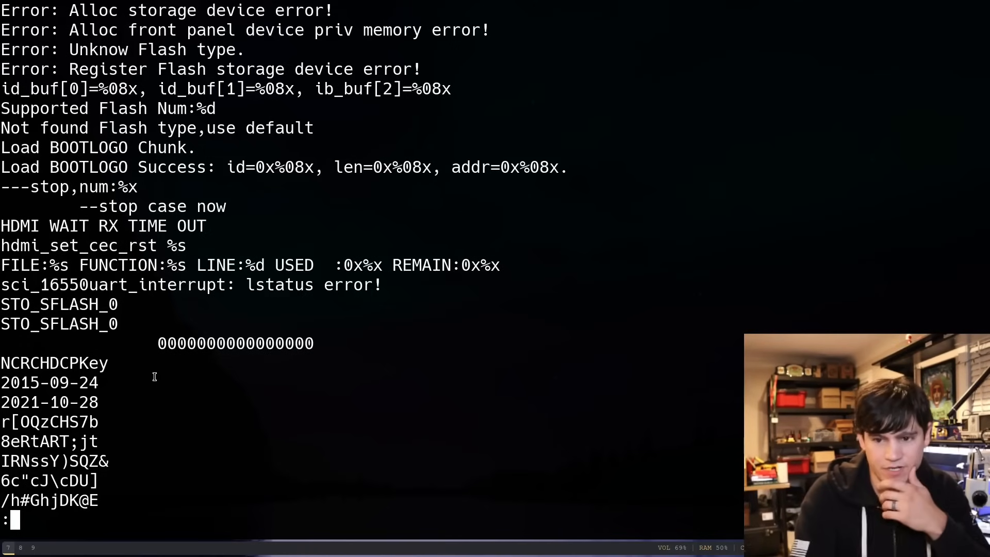
pyautogui.doubleClick(87, 167)
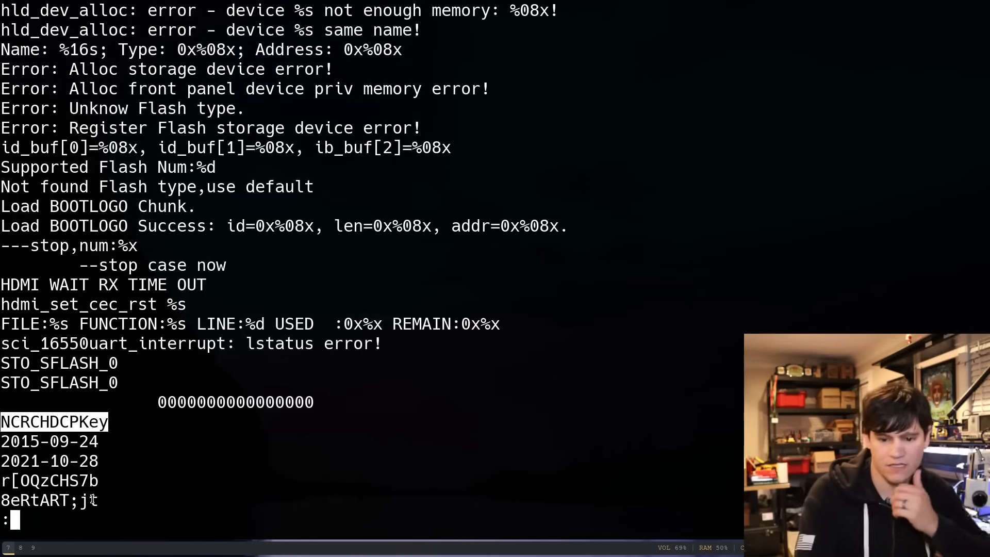
pyautogui.moveTo(69, 457)
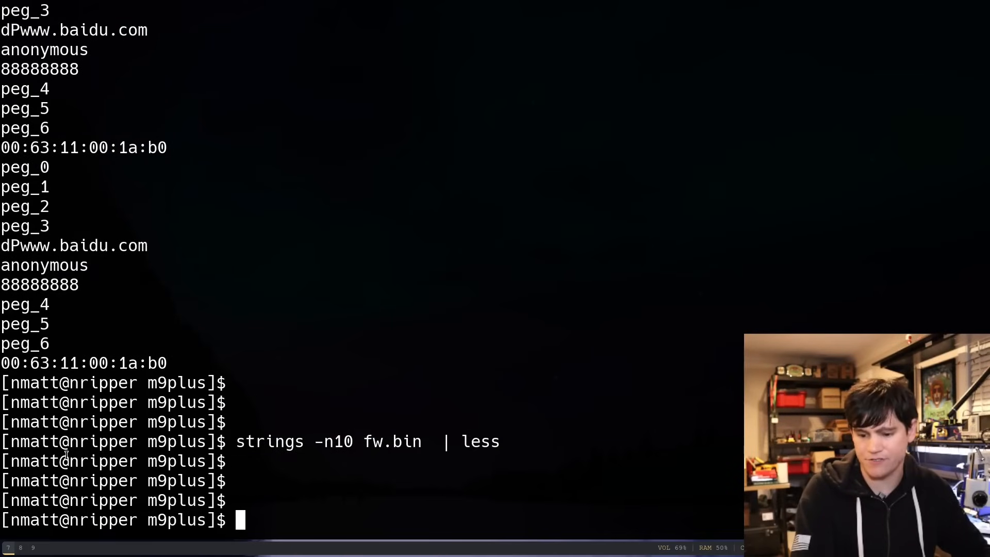
# - Enter binwalk -E fw.bin at the prompt for entropy analysis
pyautogui.write('bw')
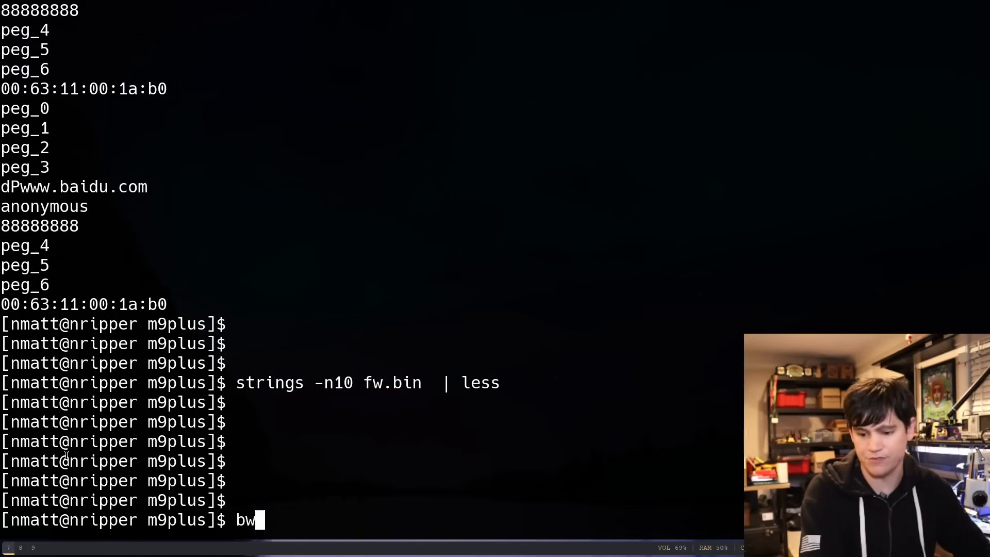
pyautogui.write('inwalk')
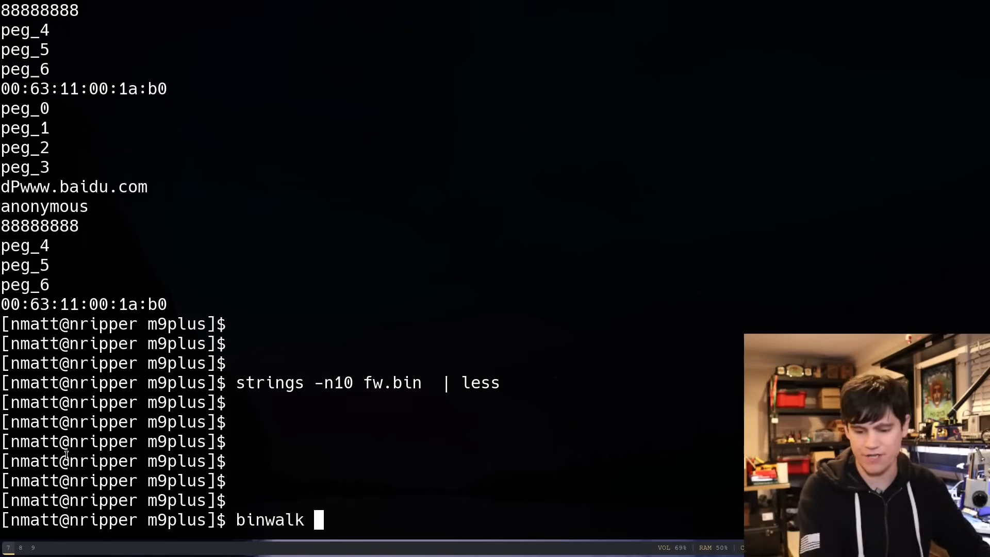
pyautogui.write('-E')
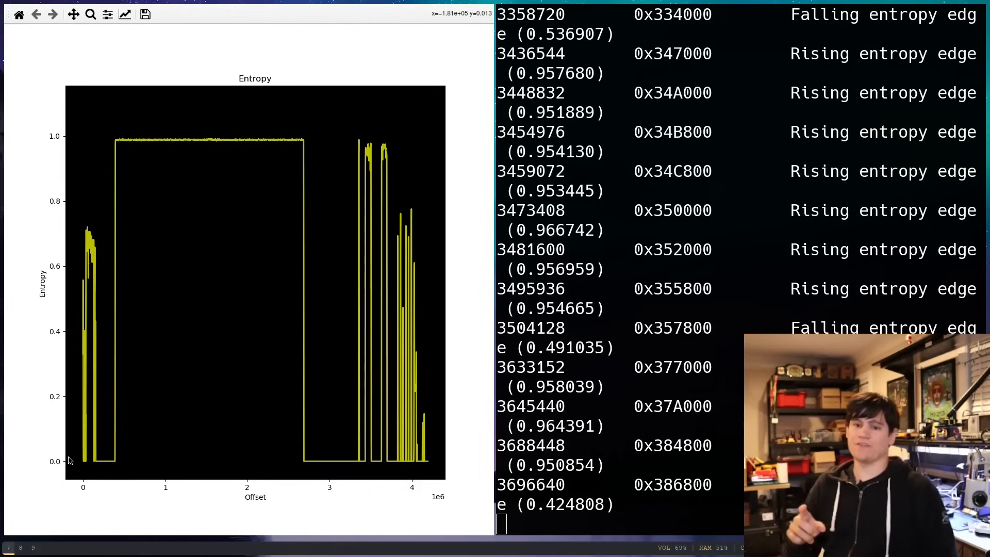
pyautogui.moveTo(126, 270)
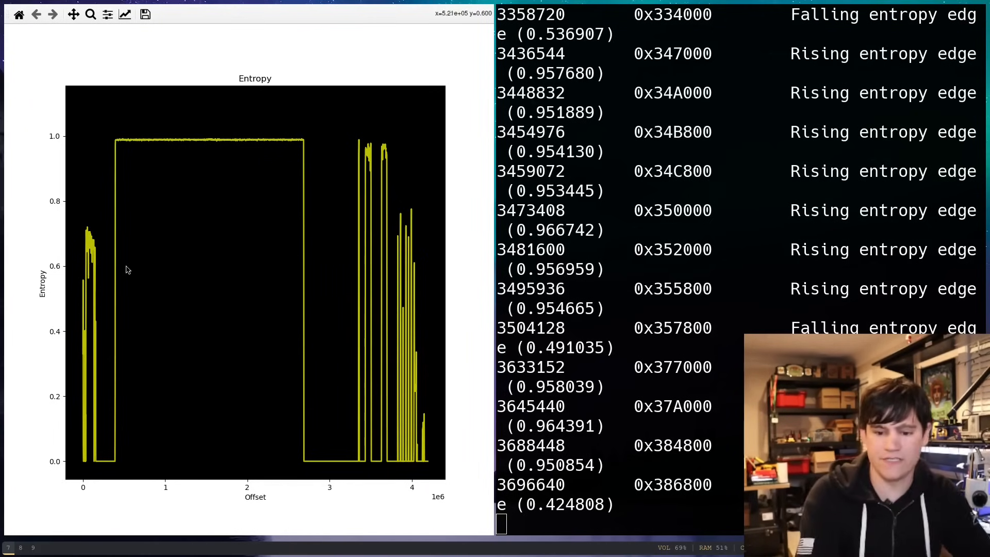
pyautogui.moveTo(92, 427)
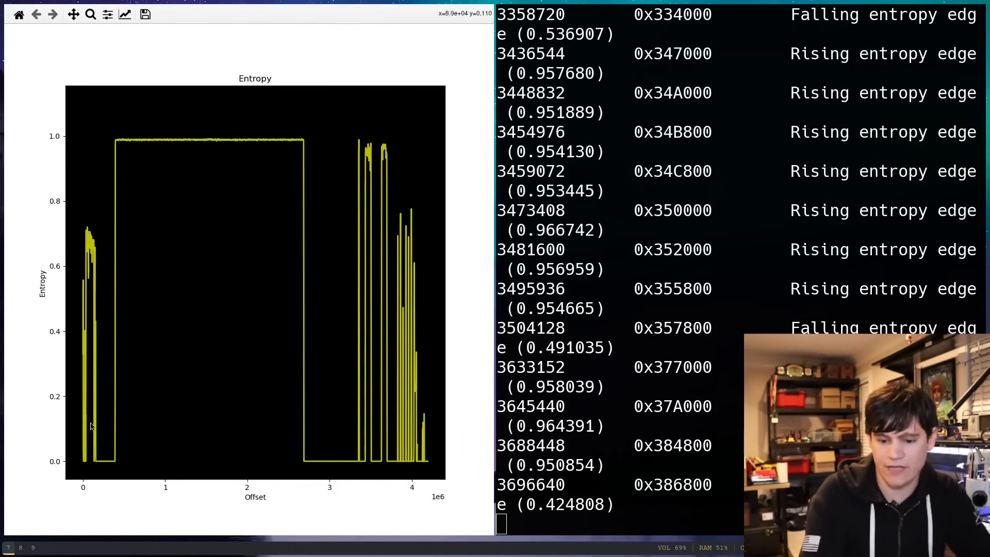
pyautogui.moveTo(445, 401)
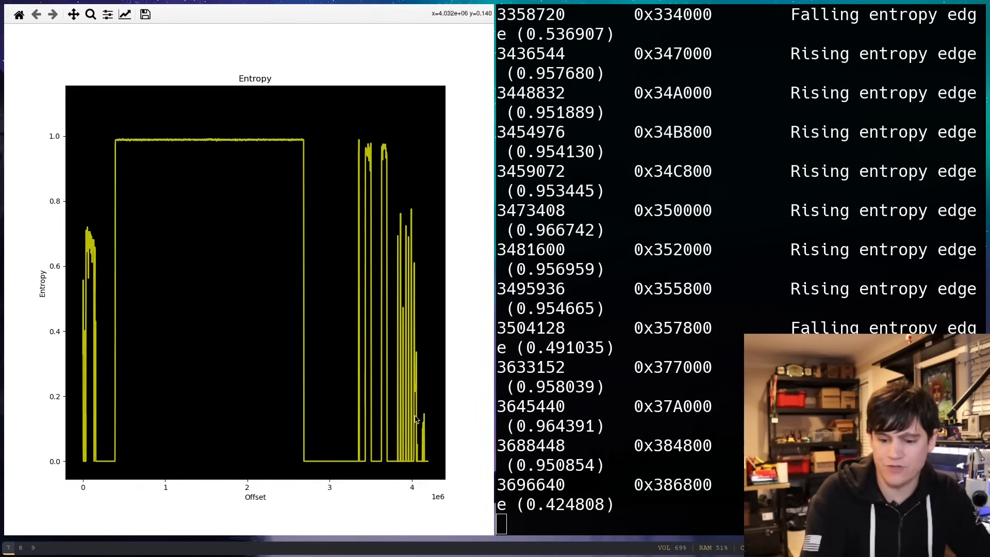
pyautogui.moveTo(448, 434)
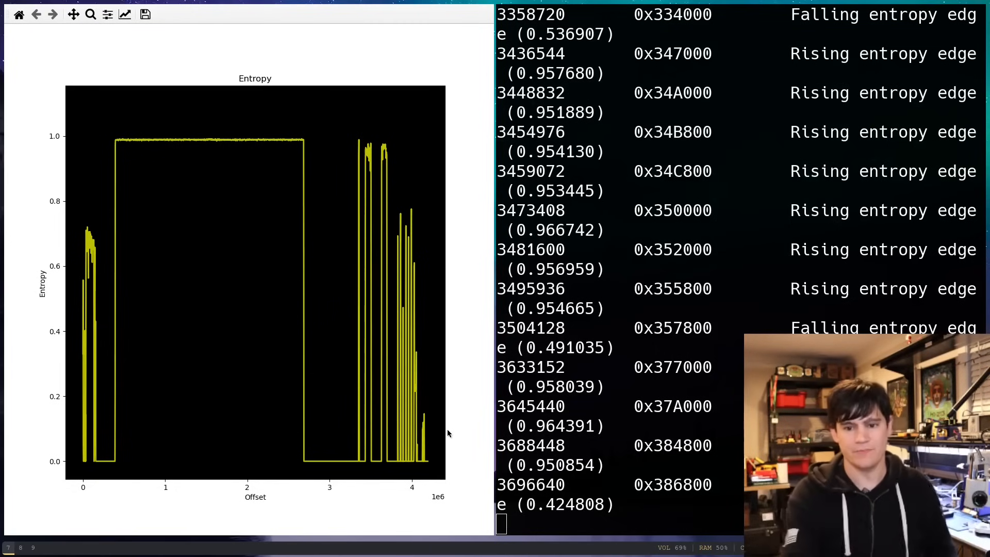
pyautogui.moveTo(151, 146)
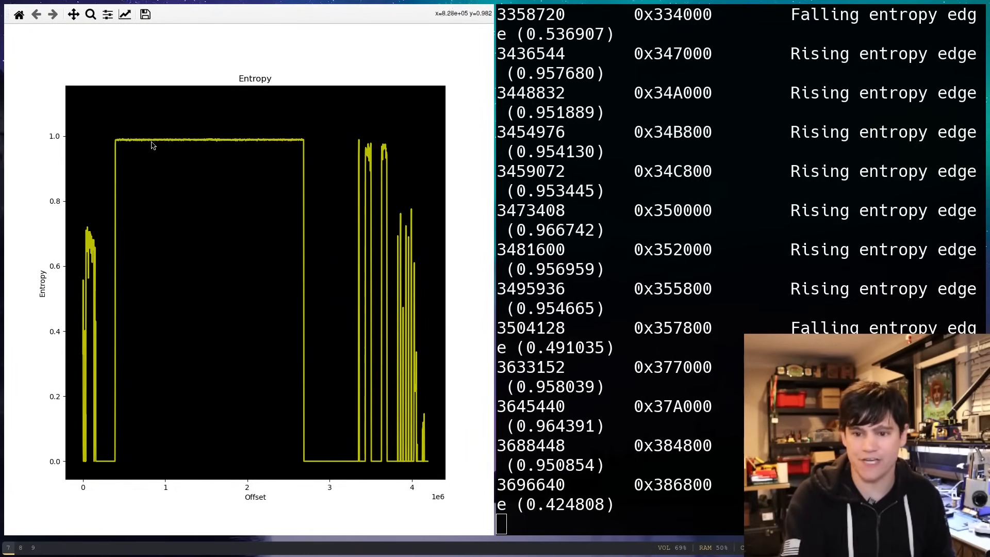
pyautogui.moveTo(259, 226)
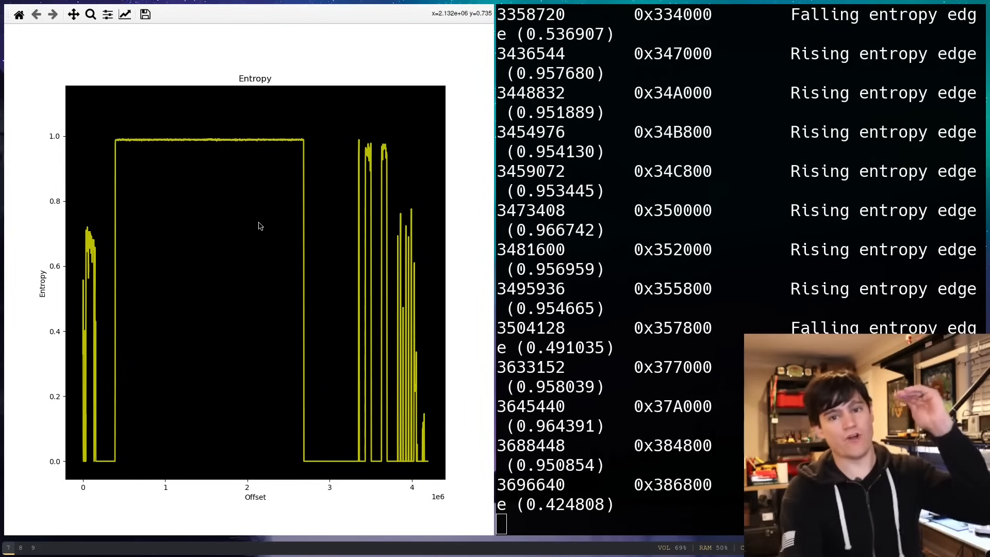
pyautogui.moveTo(76, 116)
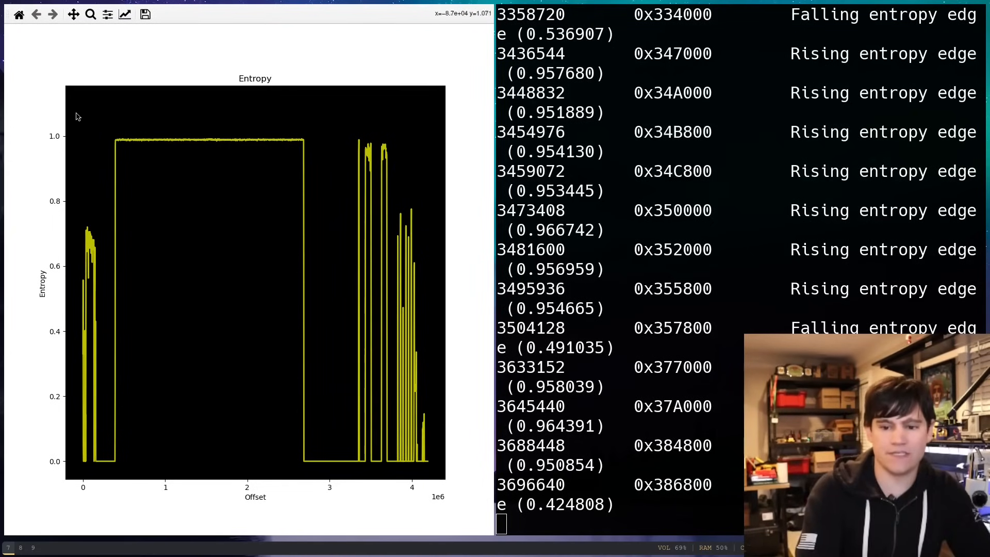
pyautogui.moveTo(213, 115)
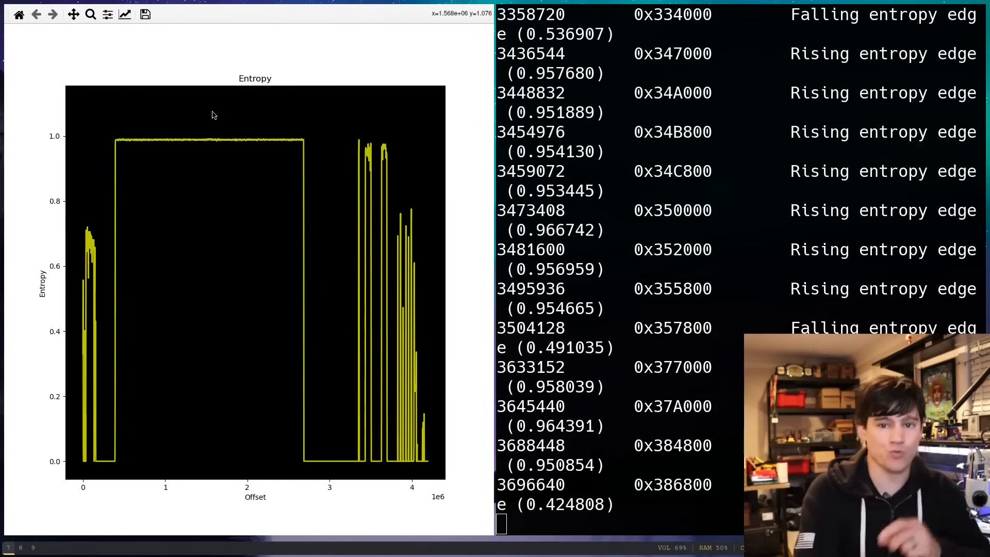
pyautogui.moveTo(218, 136)
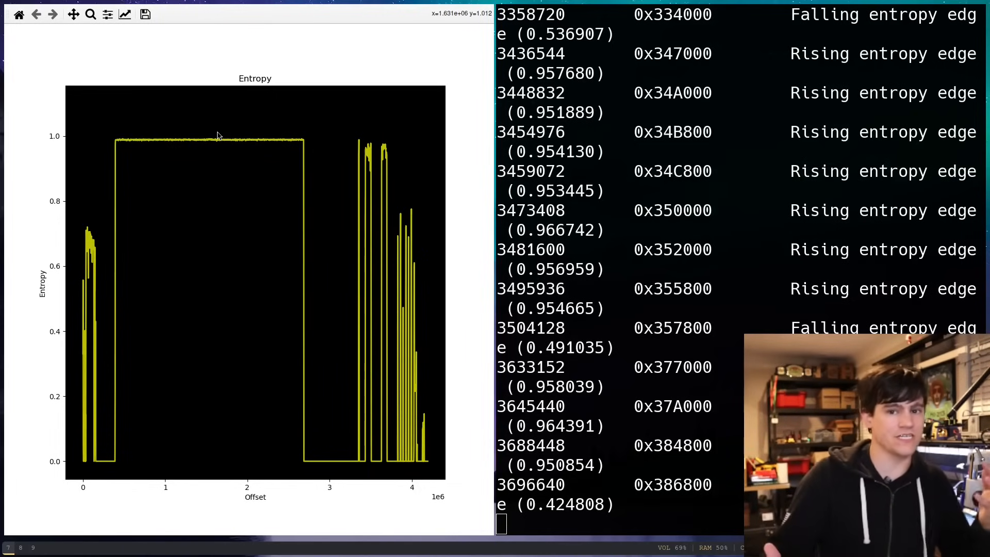
pyautogui.moveTo(135, 151)
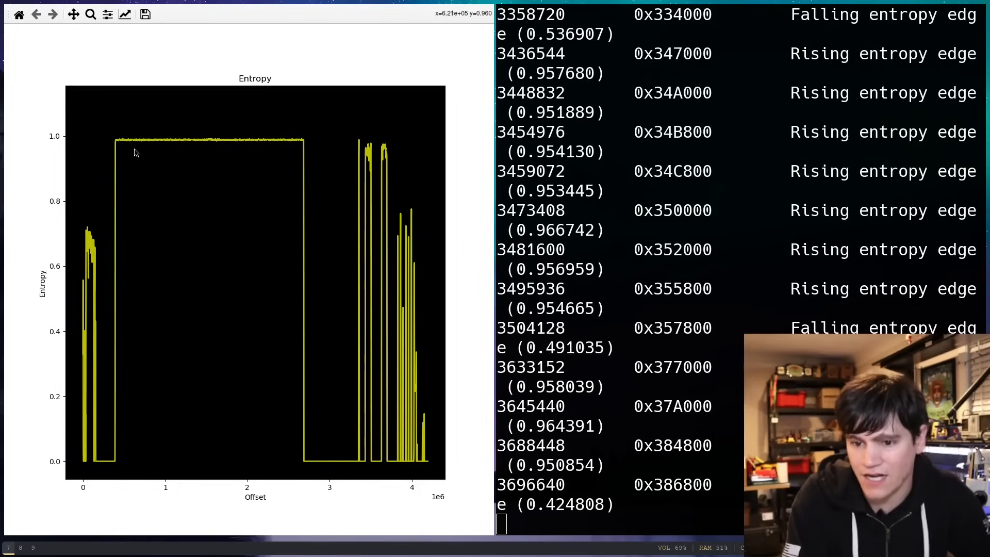
pyautogui.moveTo(244, 477)
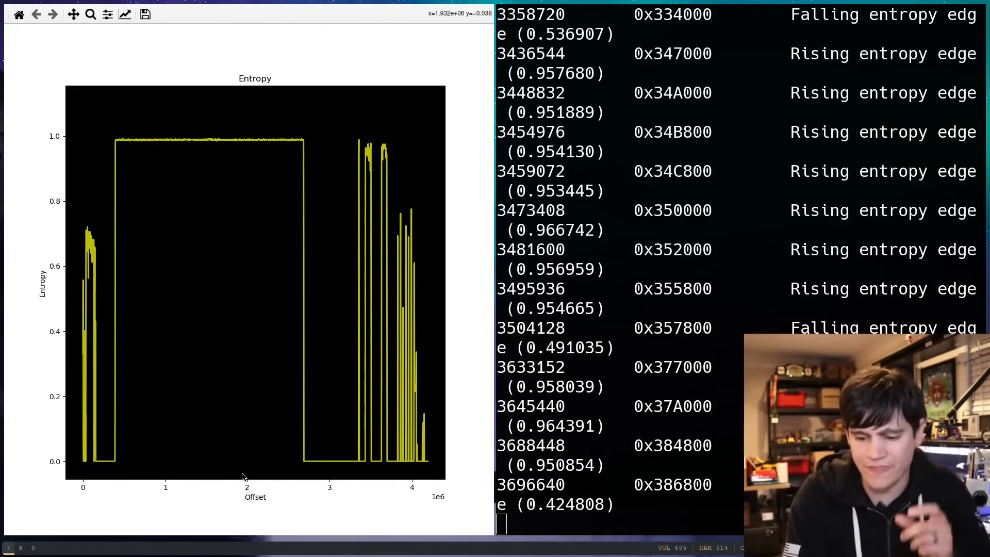
pyautogui.moveTo(186, 183)
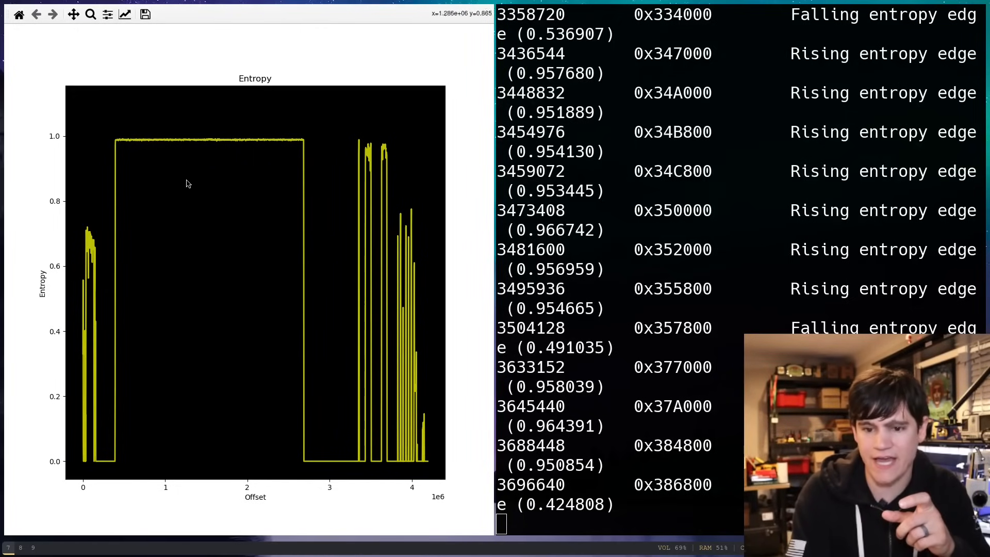
pyautogui.moveTo(247, 163)
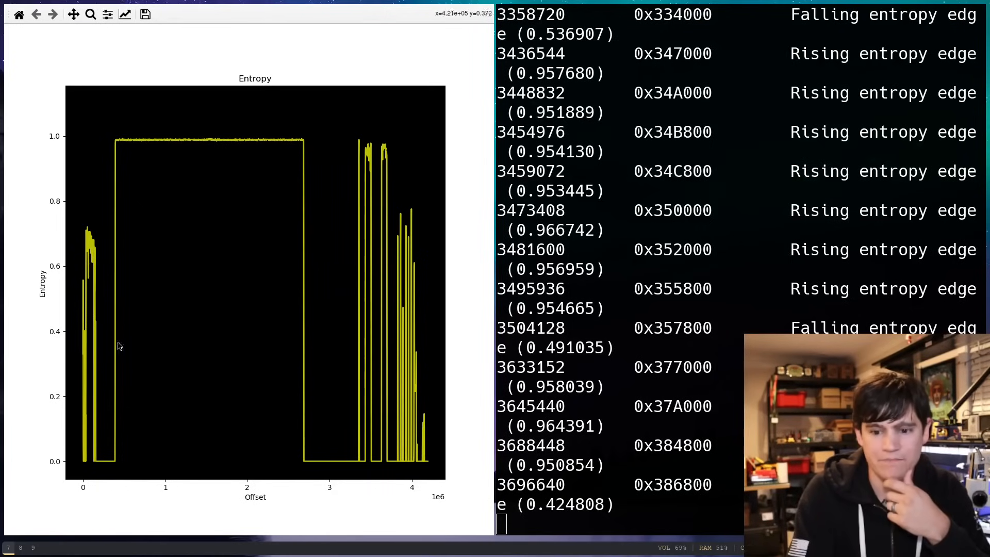
pyautogui.moveTo(81, 213)
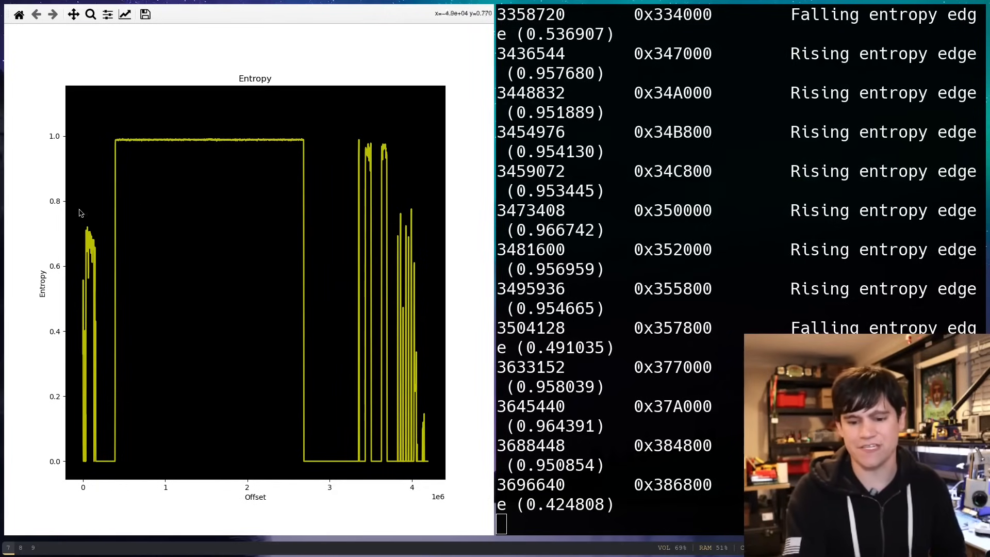
pyautogui.moveTo(94, 264)
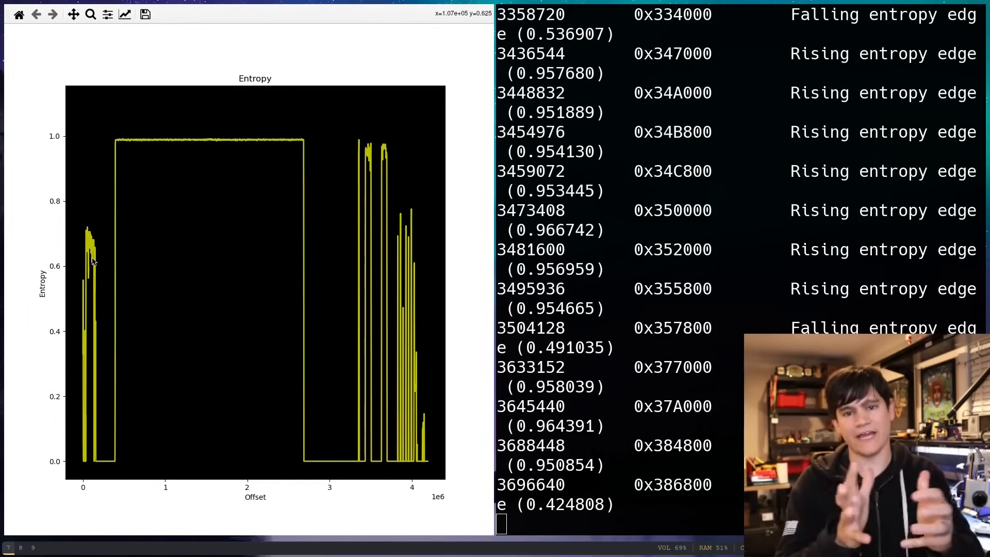
pyautogui.moveTo(160, 179)
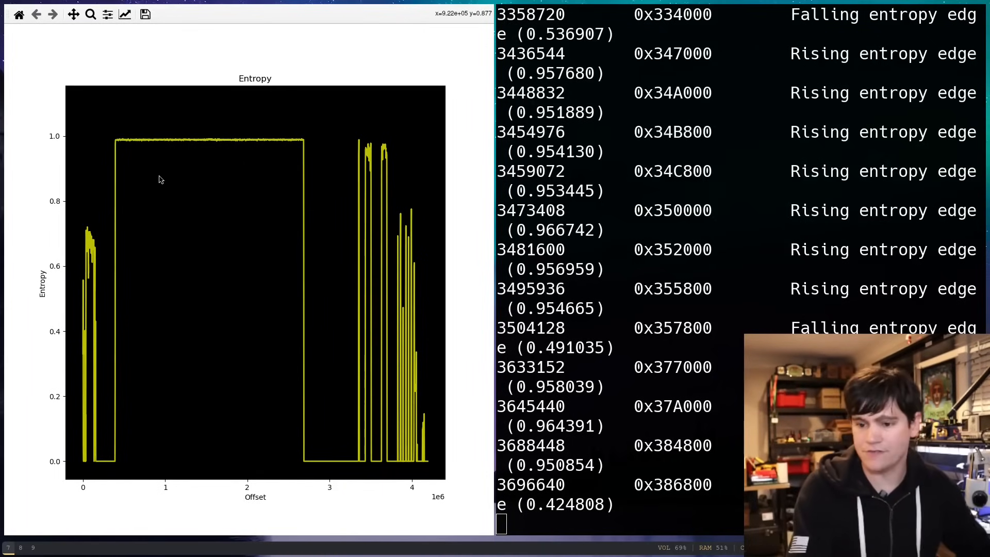